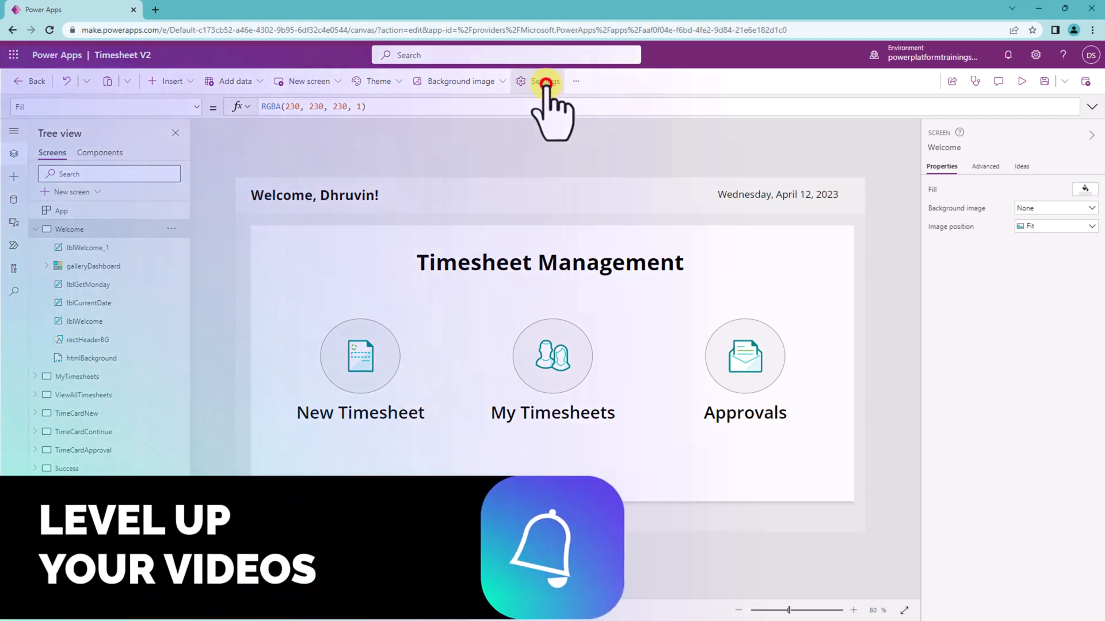
Open the app Settings on the Support page showing authoring version 3.23034.13.
click(539, 81)
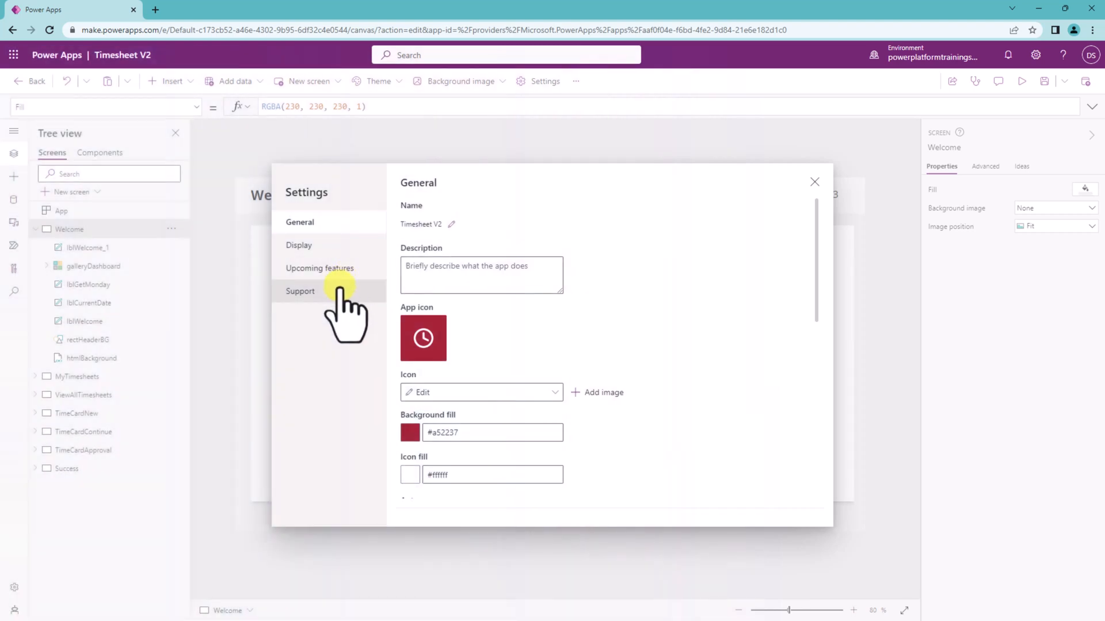
click(300, 291)
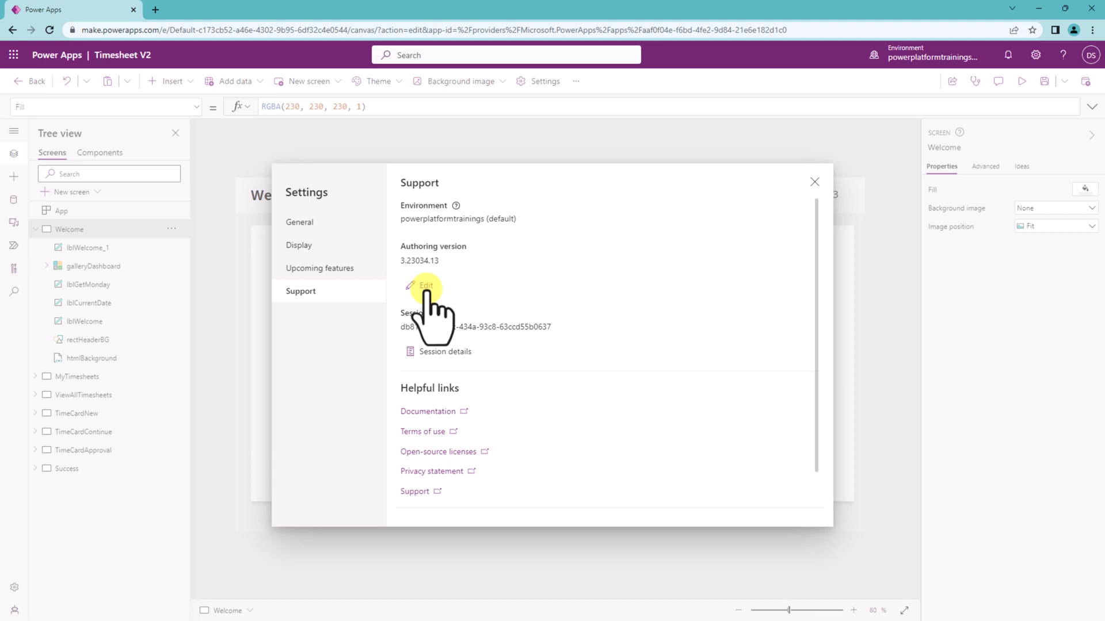
Choose authoring version 3.23042.5 and reload the app with that version applied.
click(426, 285)
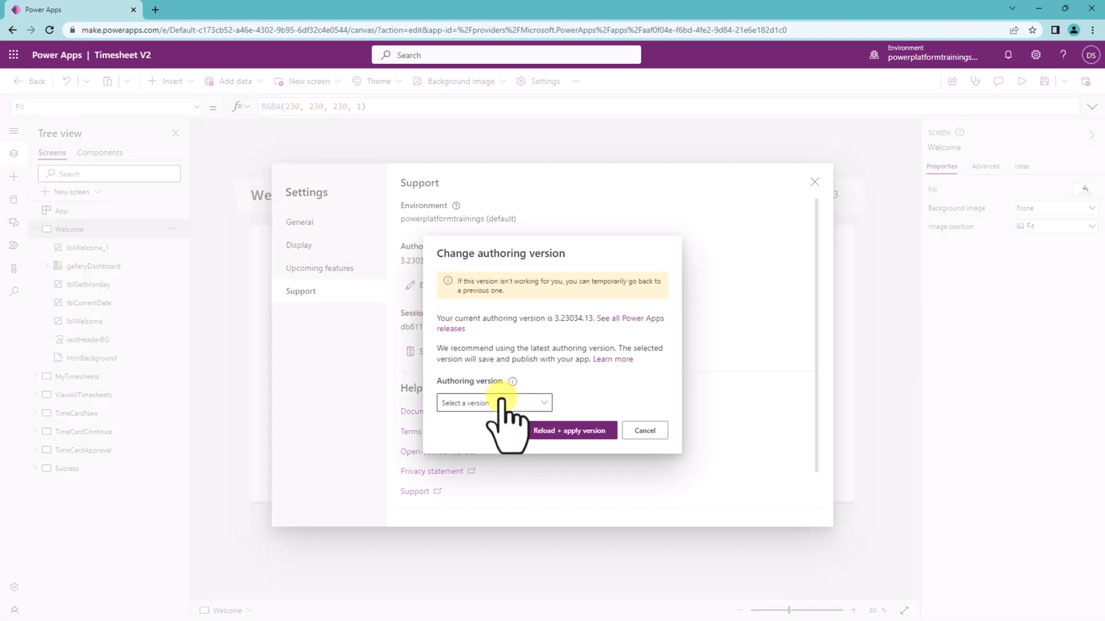
click(493, 403)
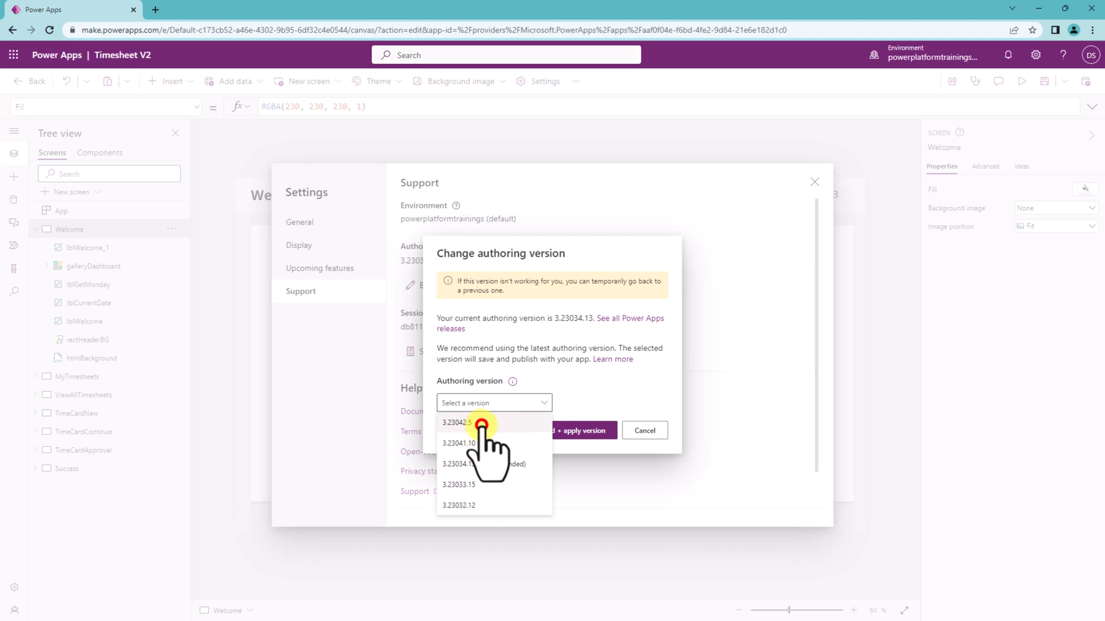
click(456, 423)
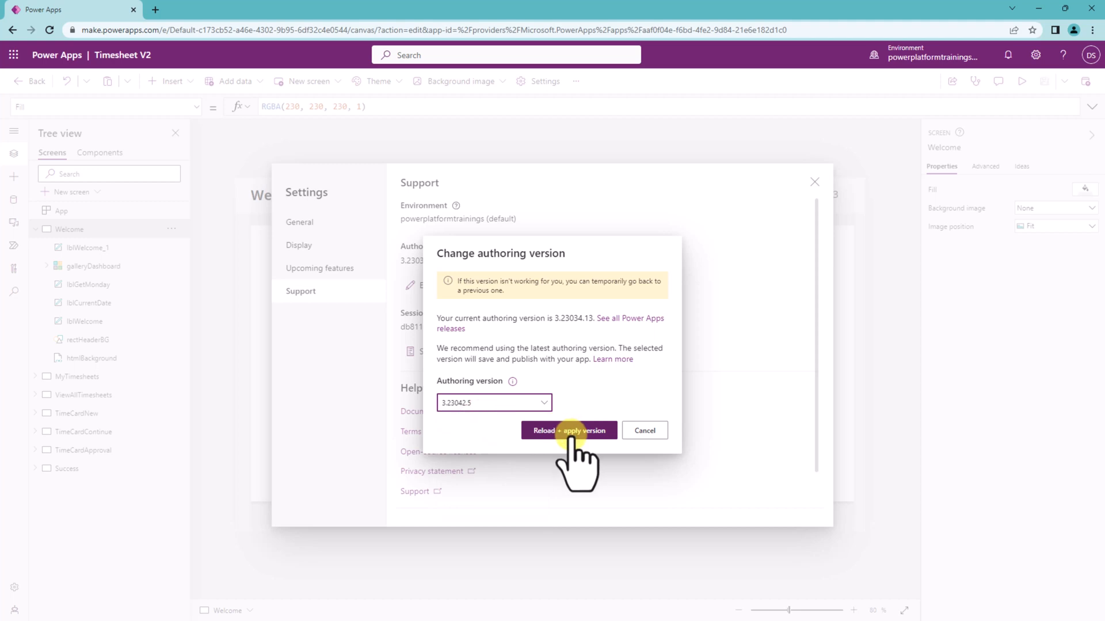
click(569, 430)
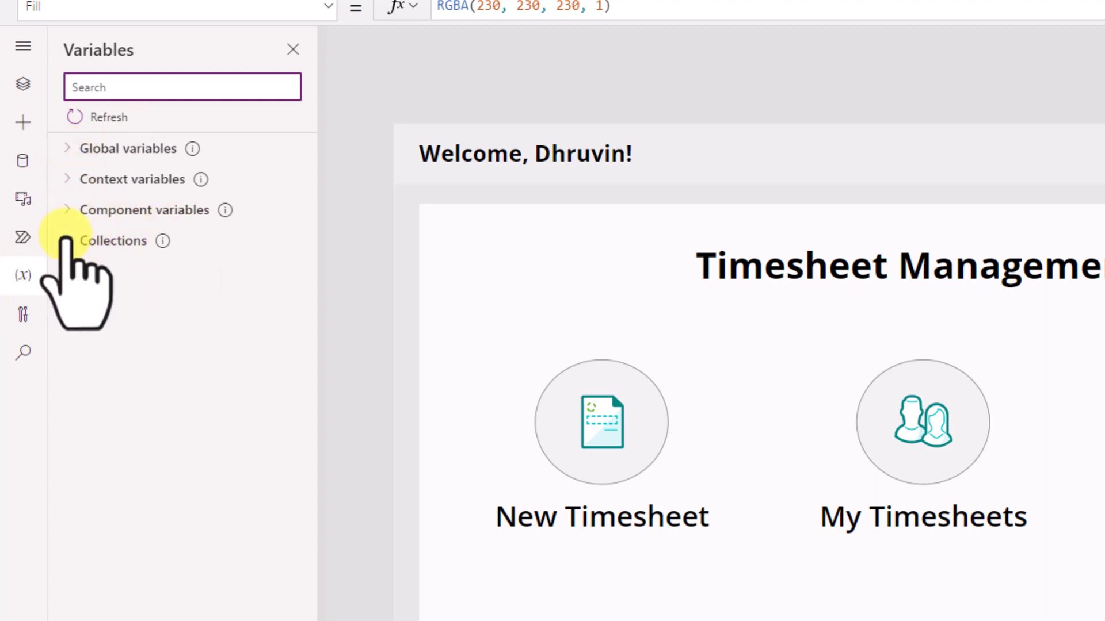
Expand the Collections, Global and Context variables groups and show currentUser's actions menu.
click(67, 240)
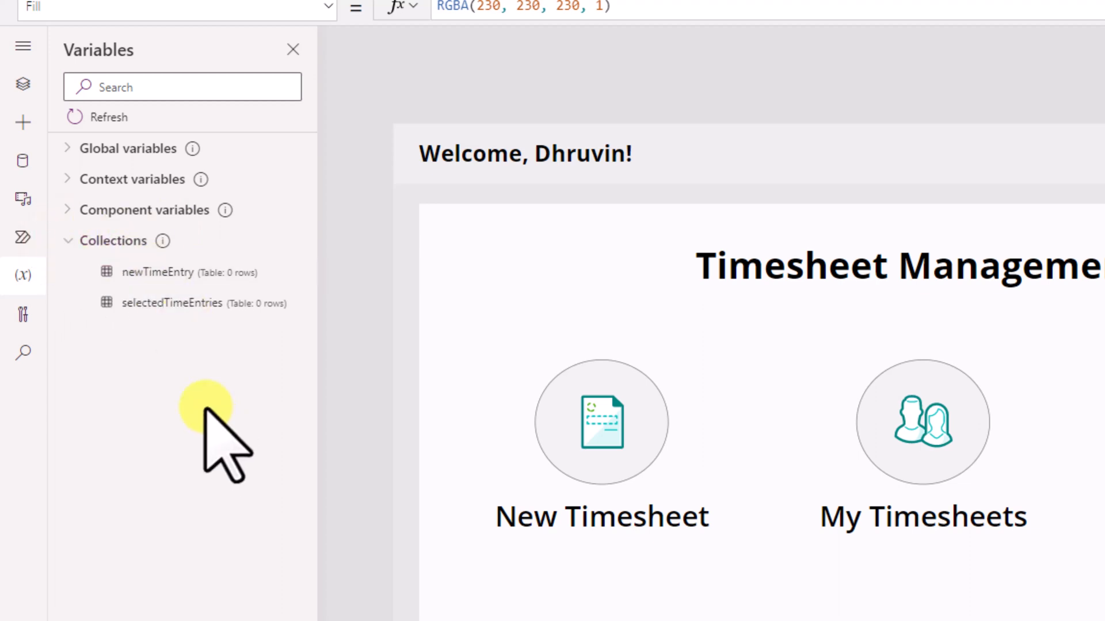
click(67, 148)
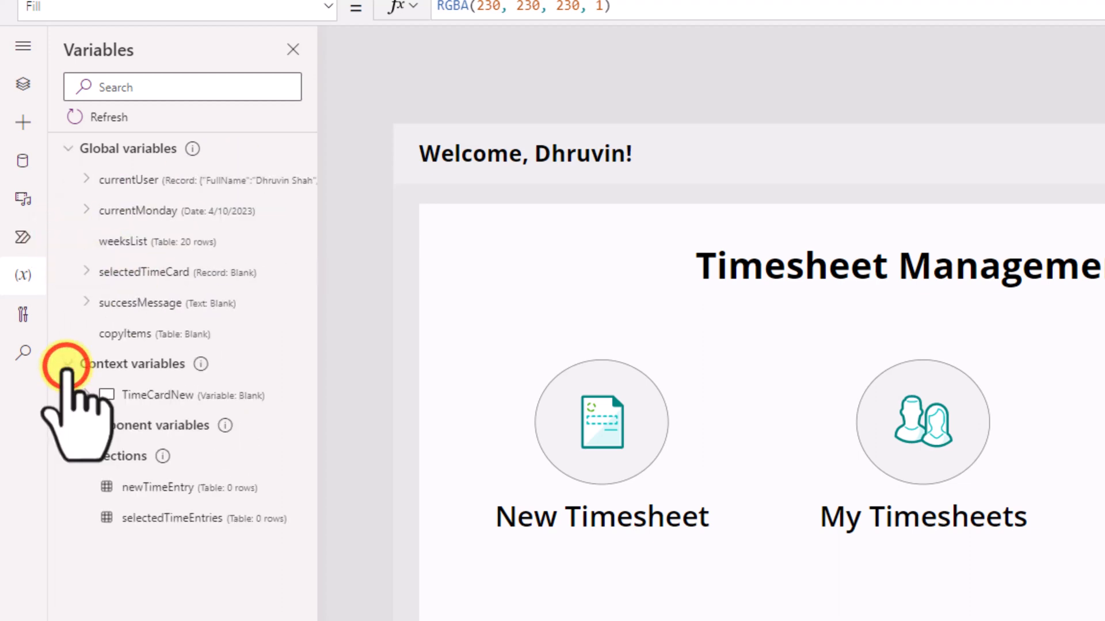
click(69, 364)
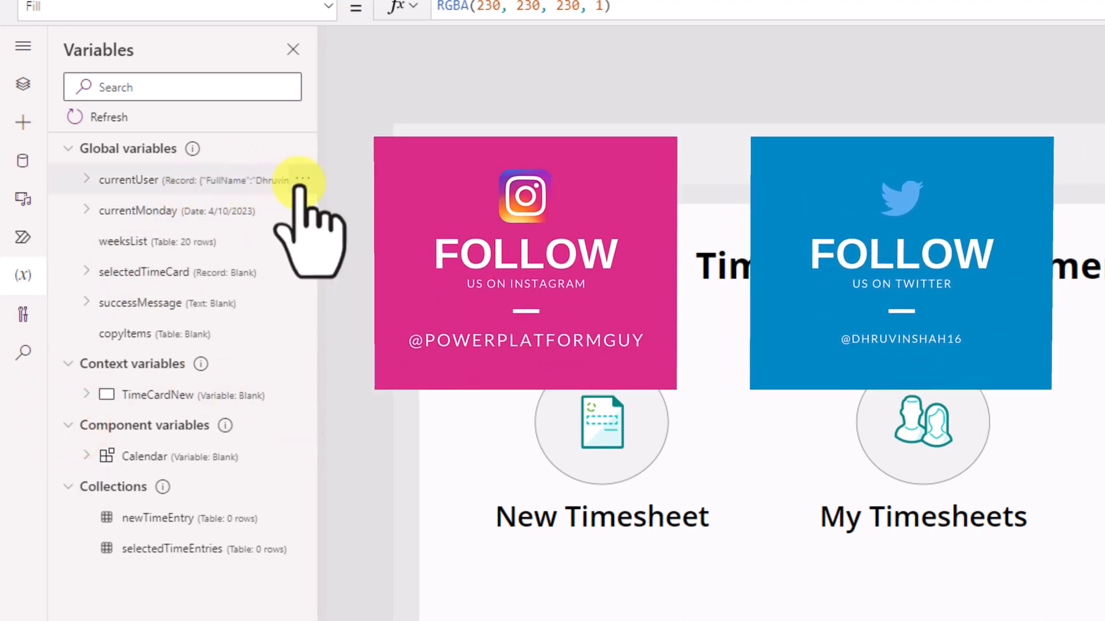
click(304, 179)
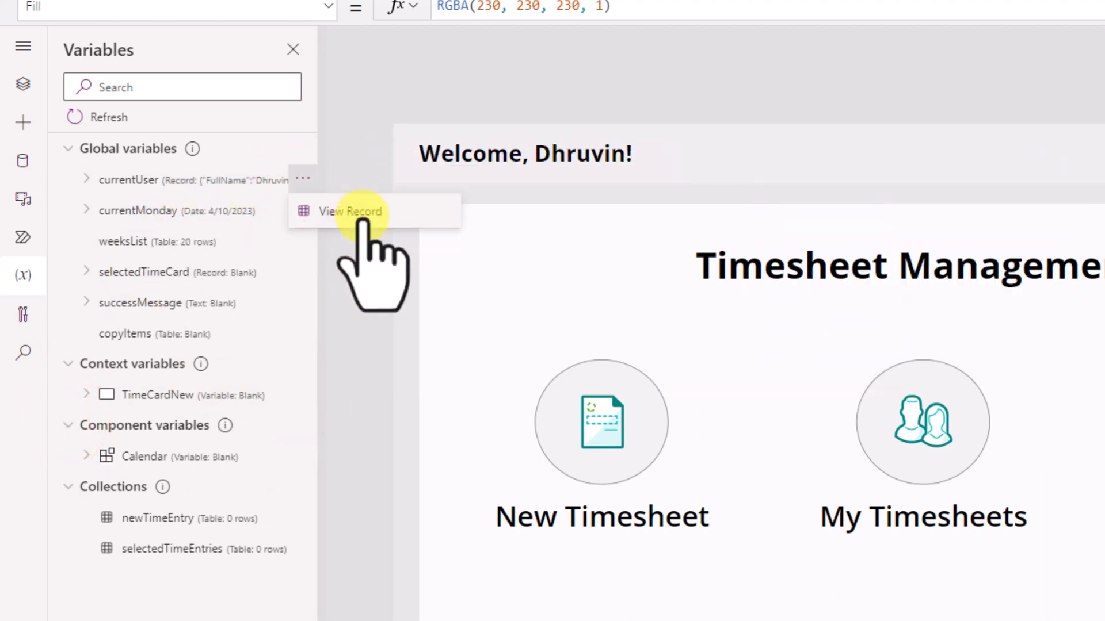
View the currentUser record, then display the 20-row weeksList table in the Variables view.
click(351, 212)
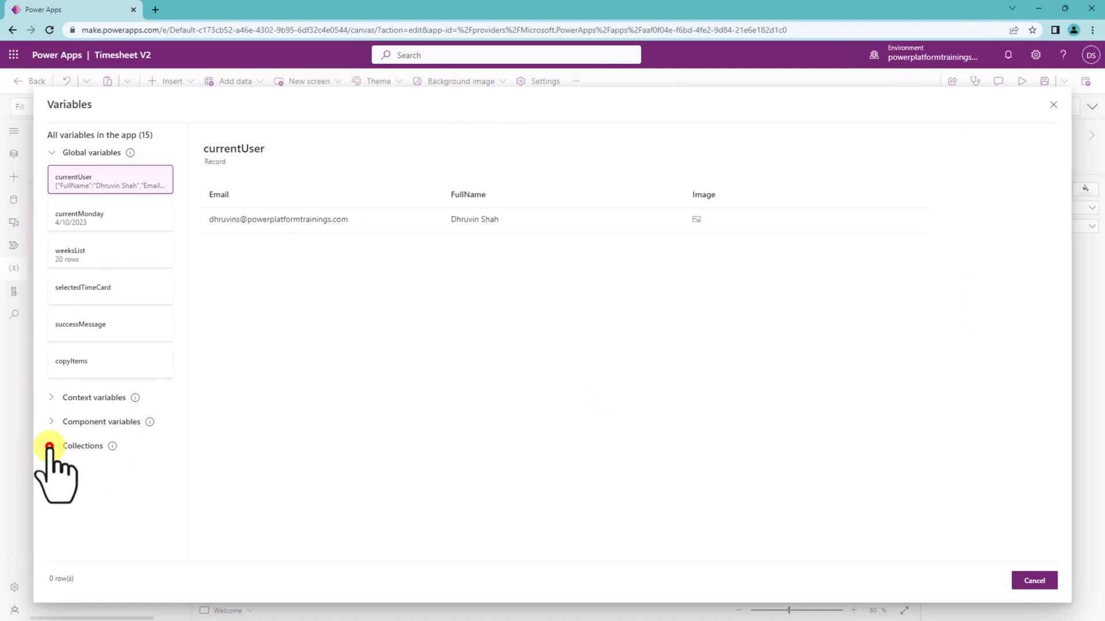
click(82, 445)
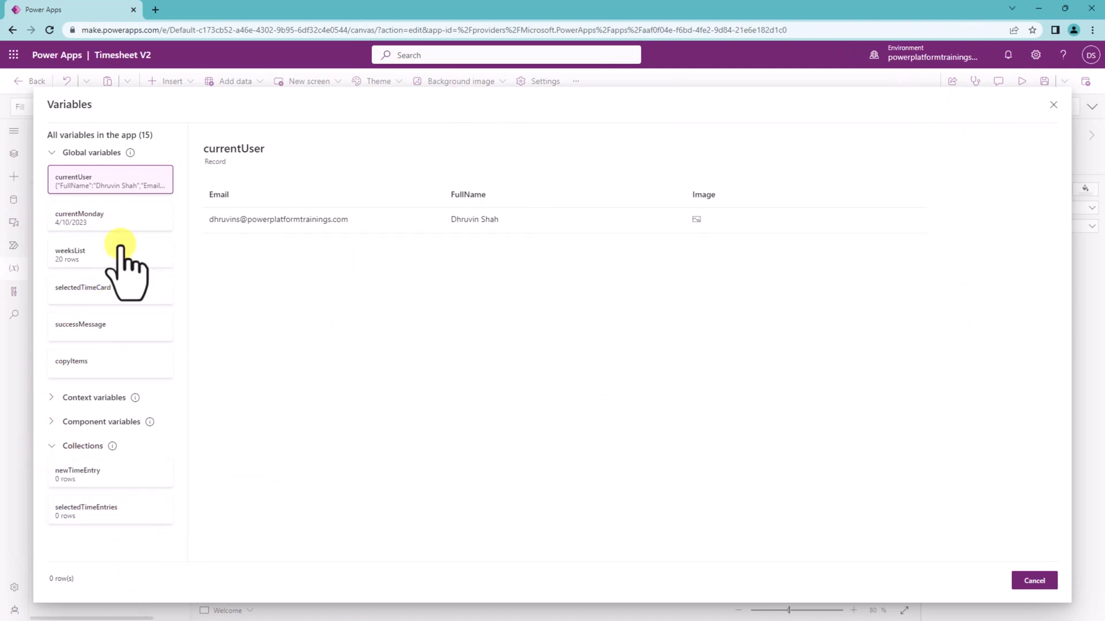
click(110, 254)
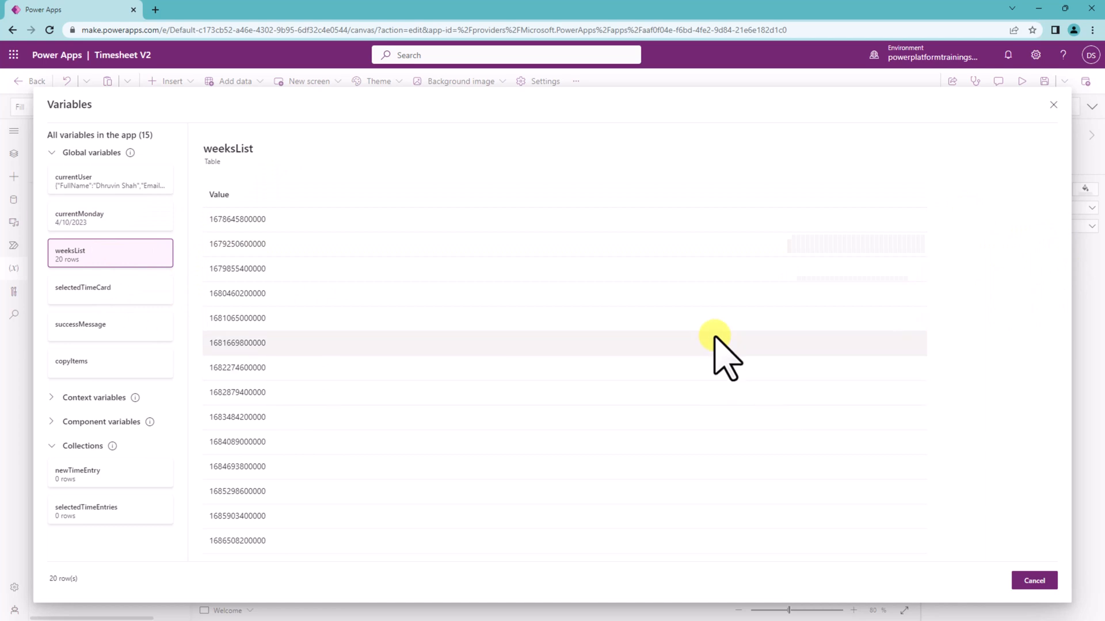
mouse_move(1033, 580)
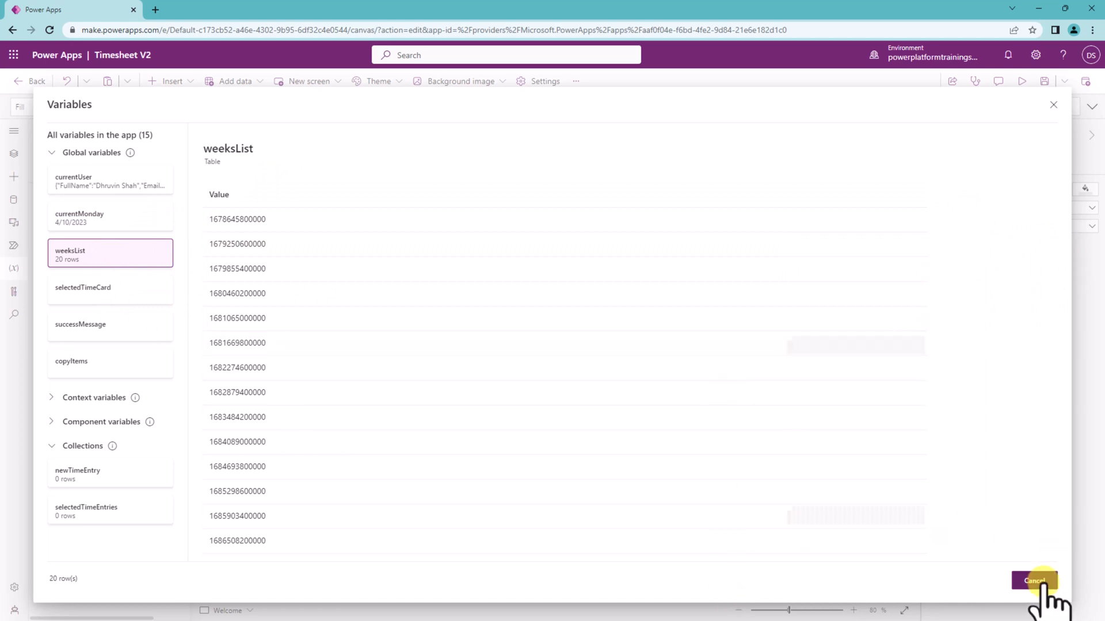
Close the Variables view and open the selectedTimeEntries collection's two-row table.
click(1034, 581)
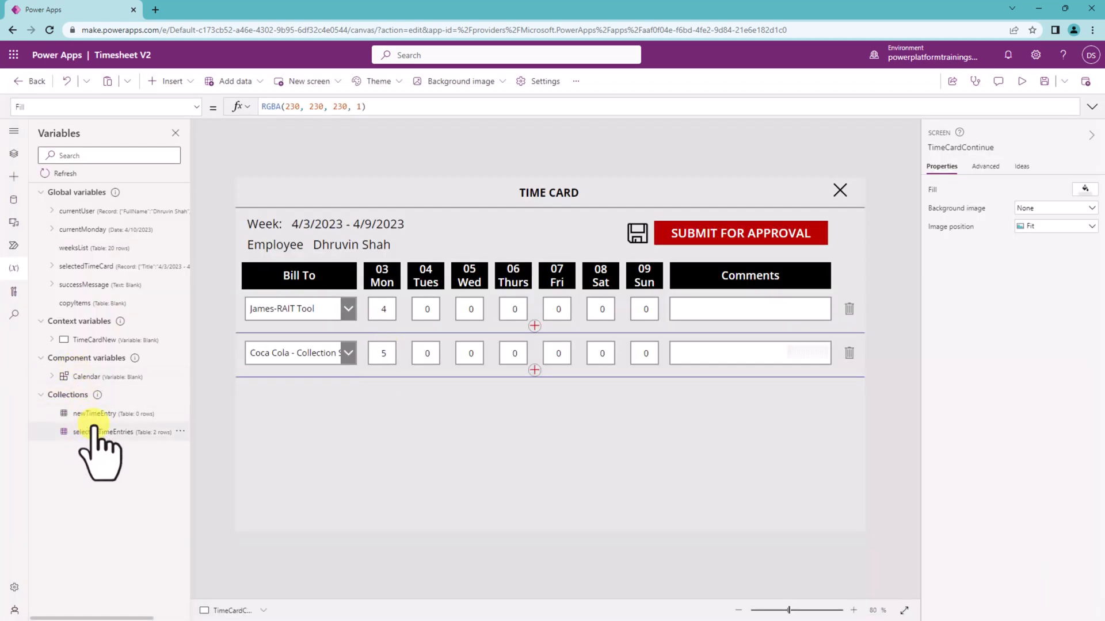
click(180, 431)
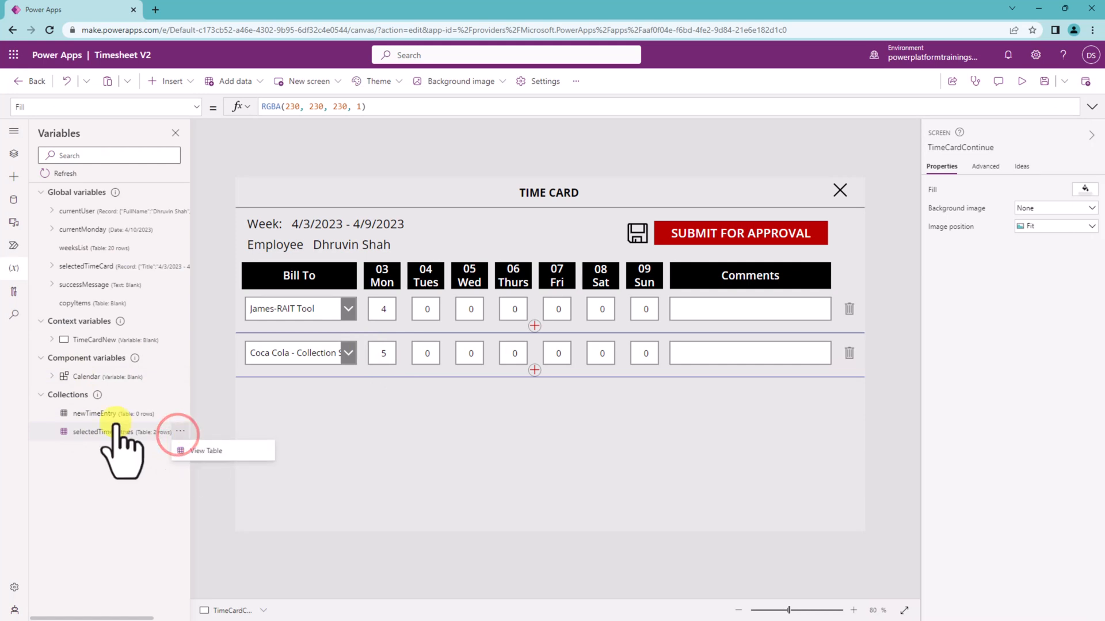
click(206, 451)
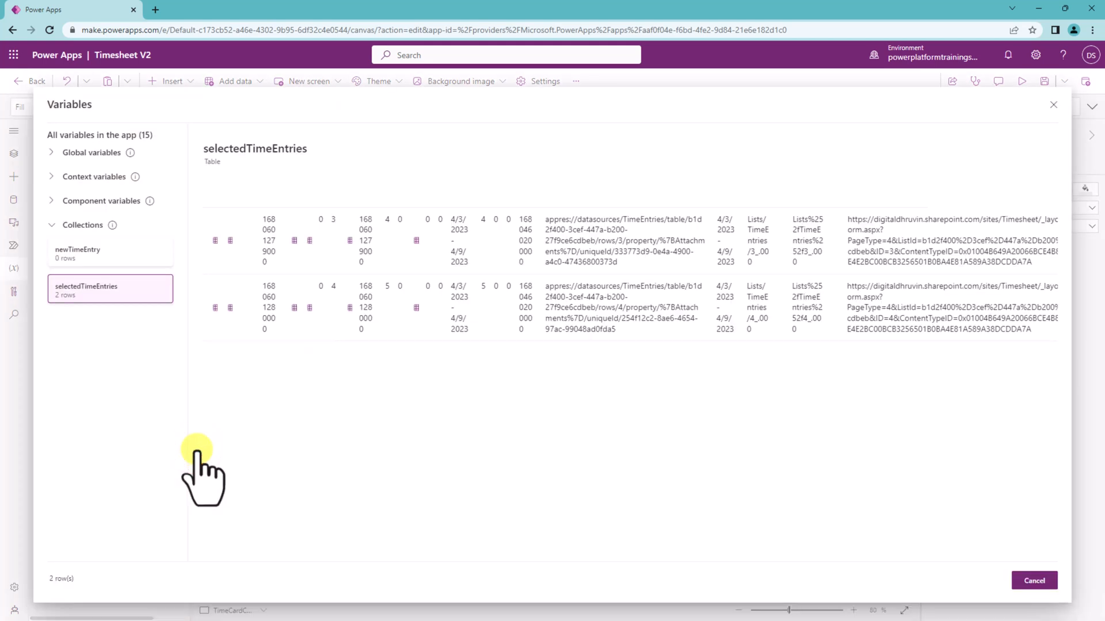